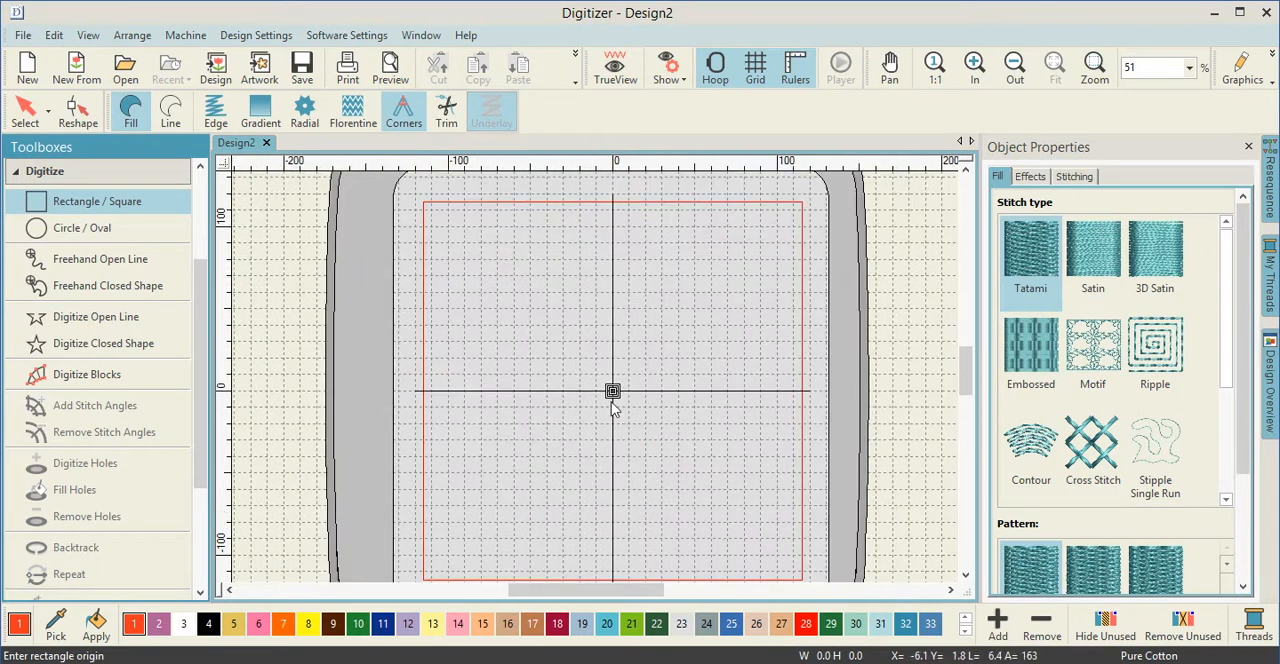
mouse_move(259, 65)
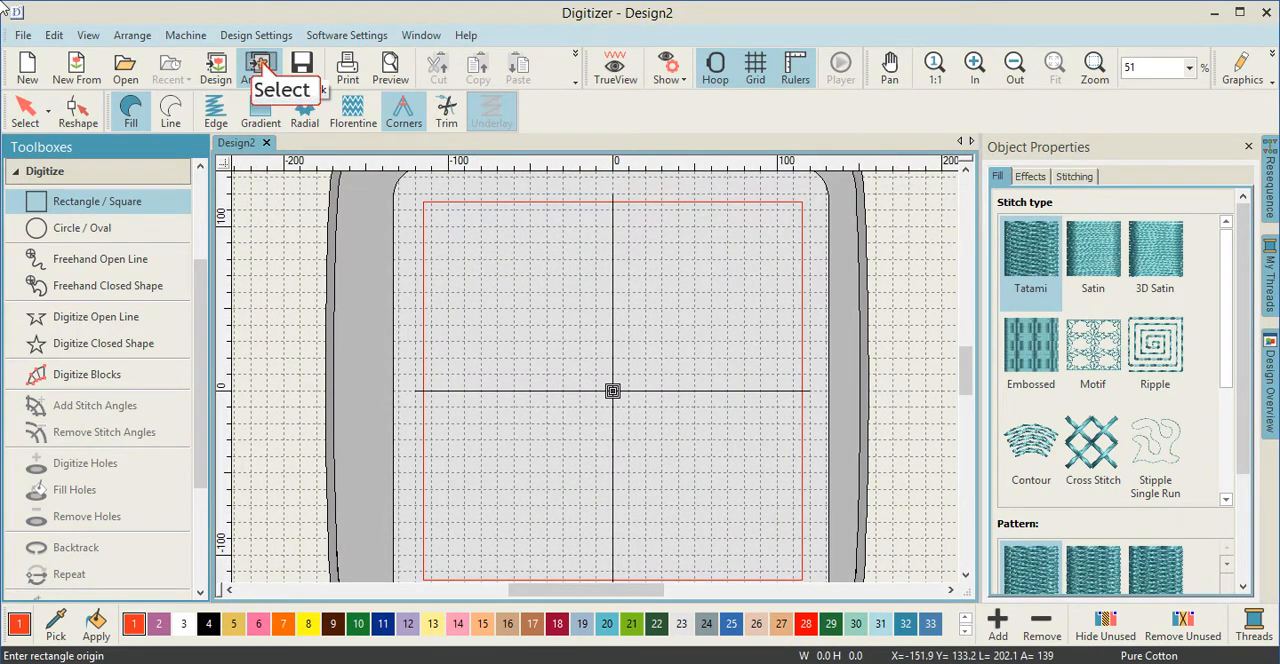
mouse_move(259, 67)
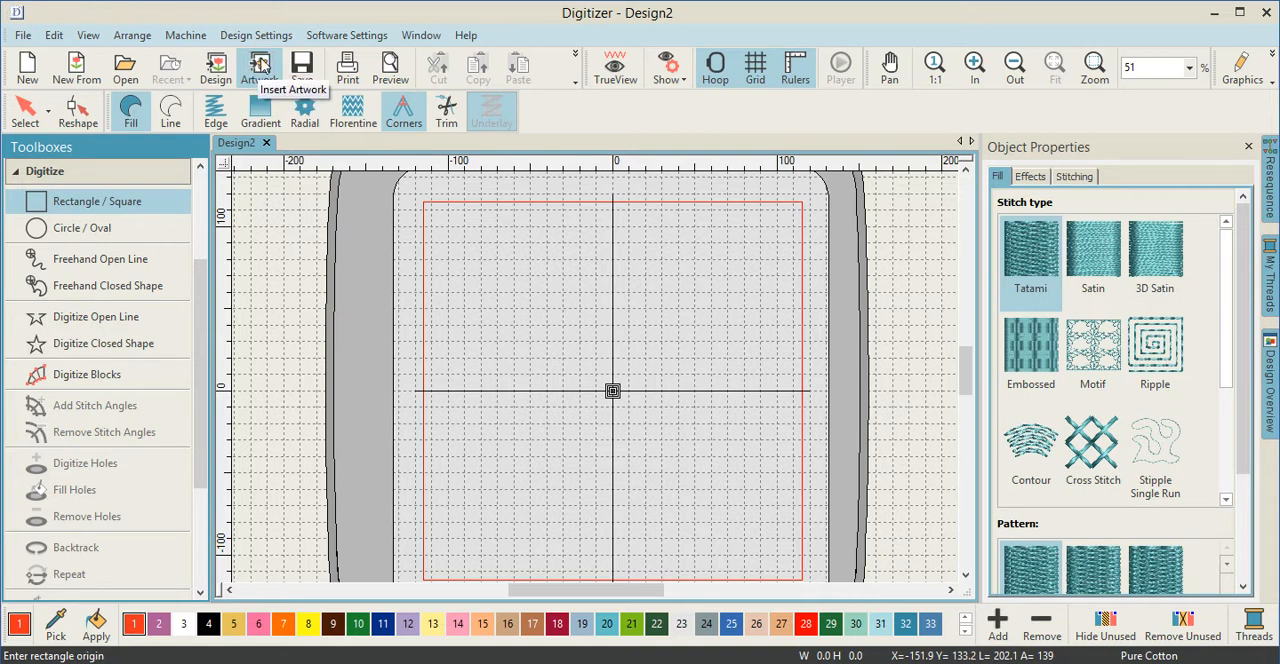
Insert the Doodle Tree artwork from the Manual Digitizing folder.
click(259, 67)
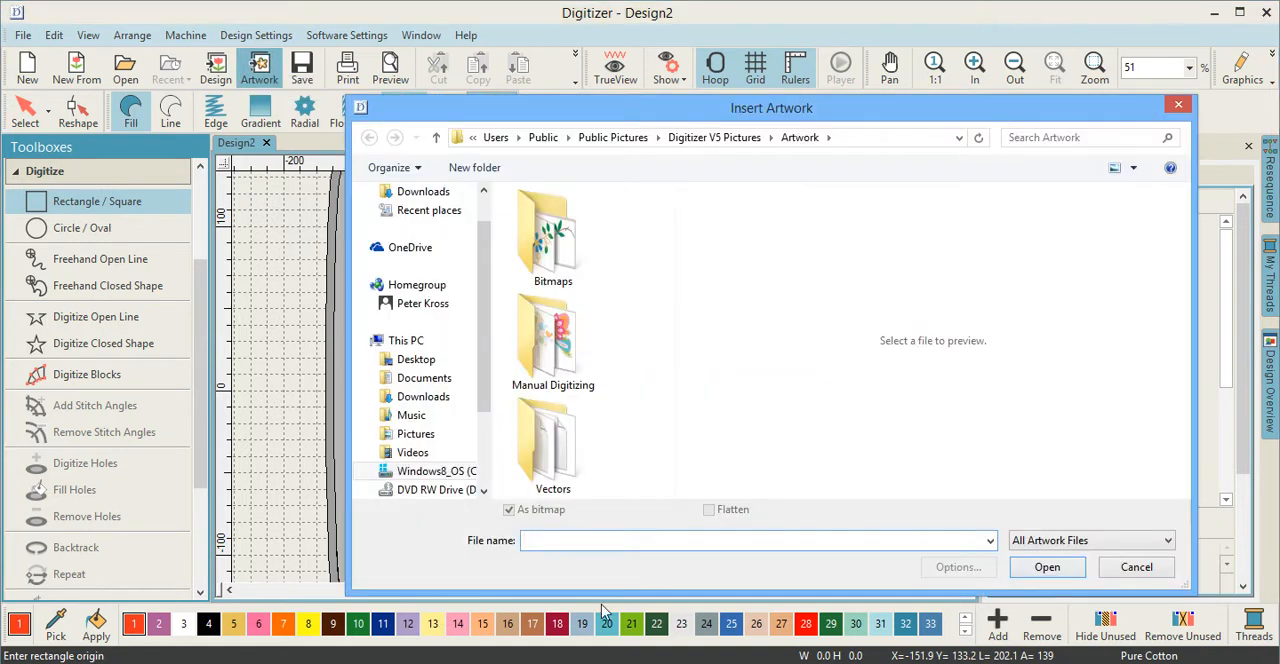
mouse_move(553, 330)
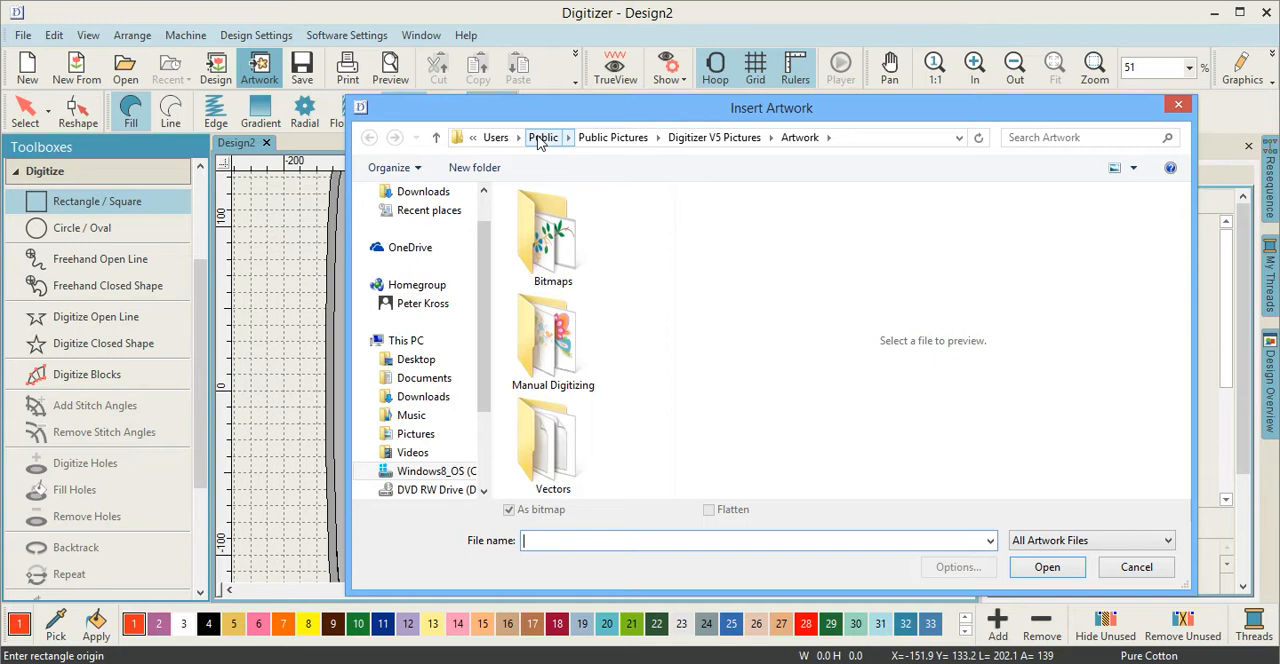
mouse_move(601, 146)
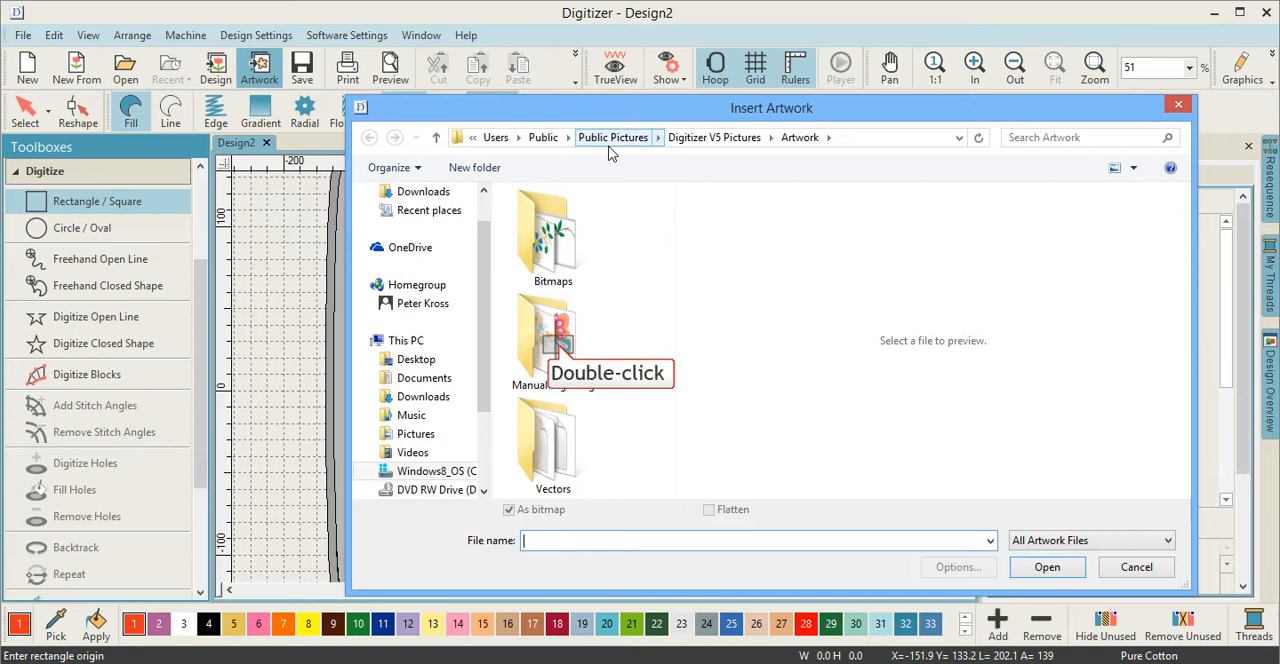
mouse_move(610, 155)
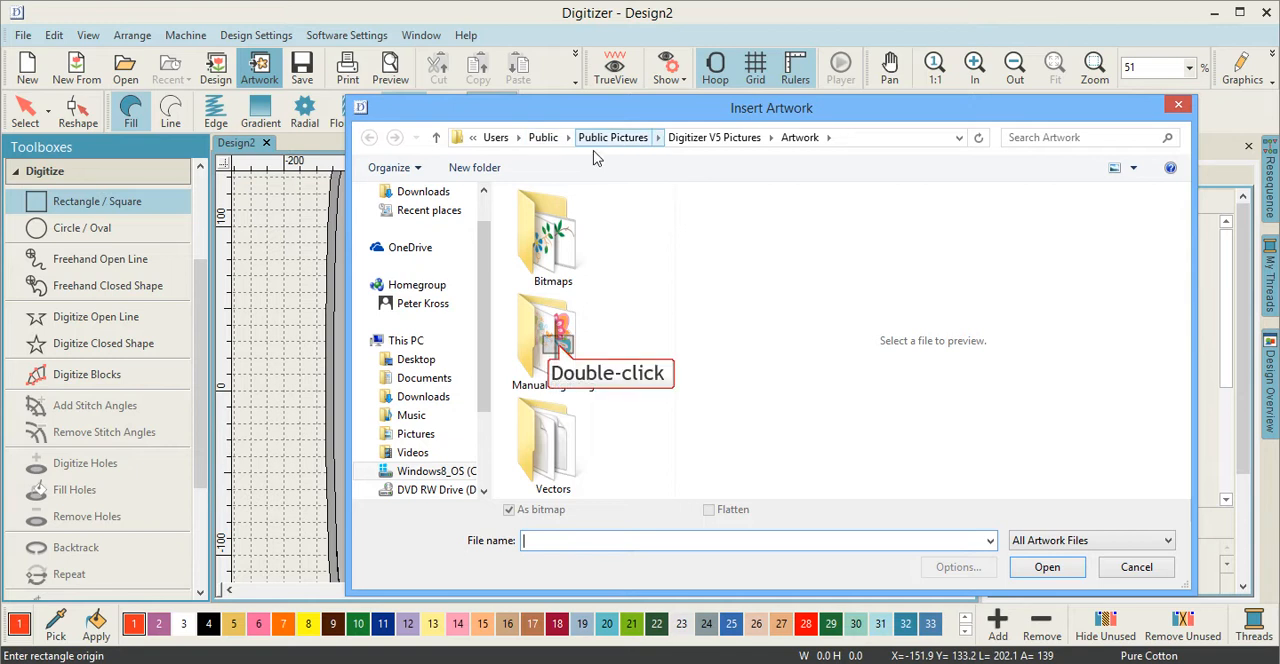
double_click(553, 340)
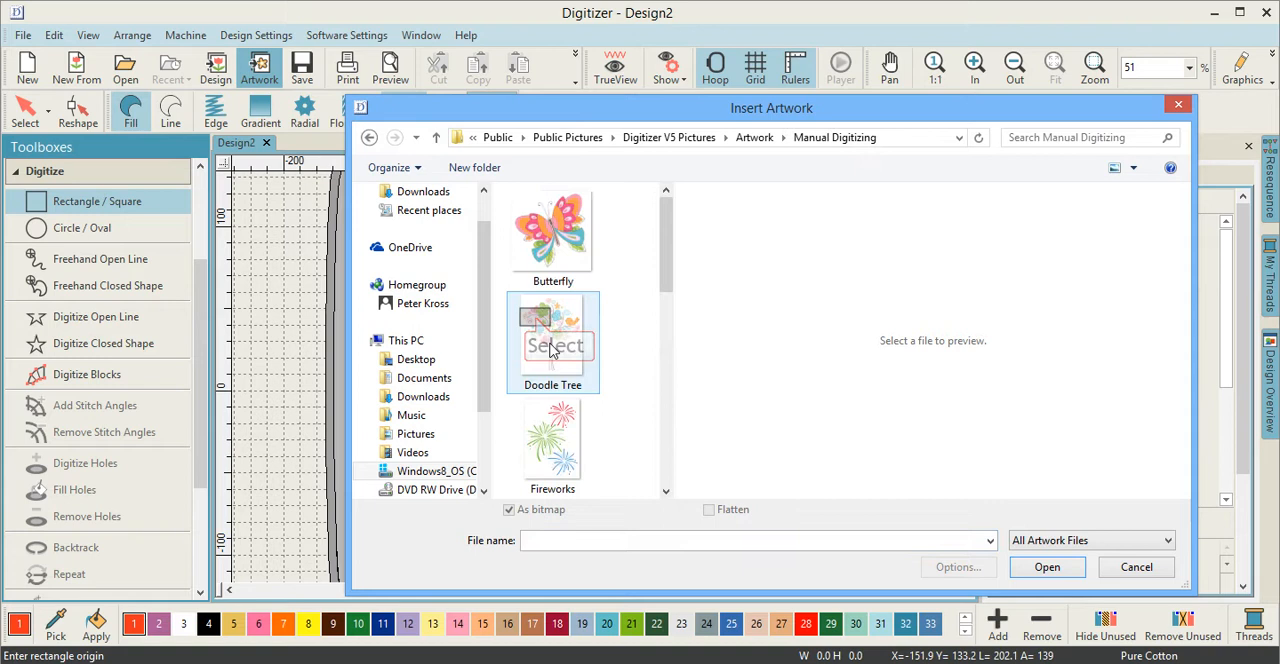
click(552, 342)
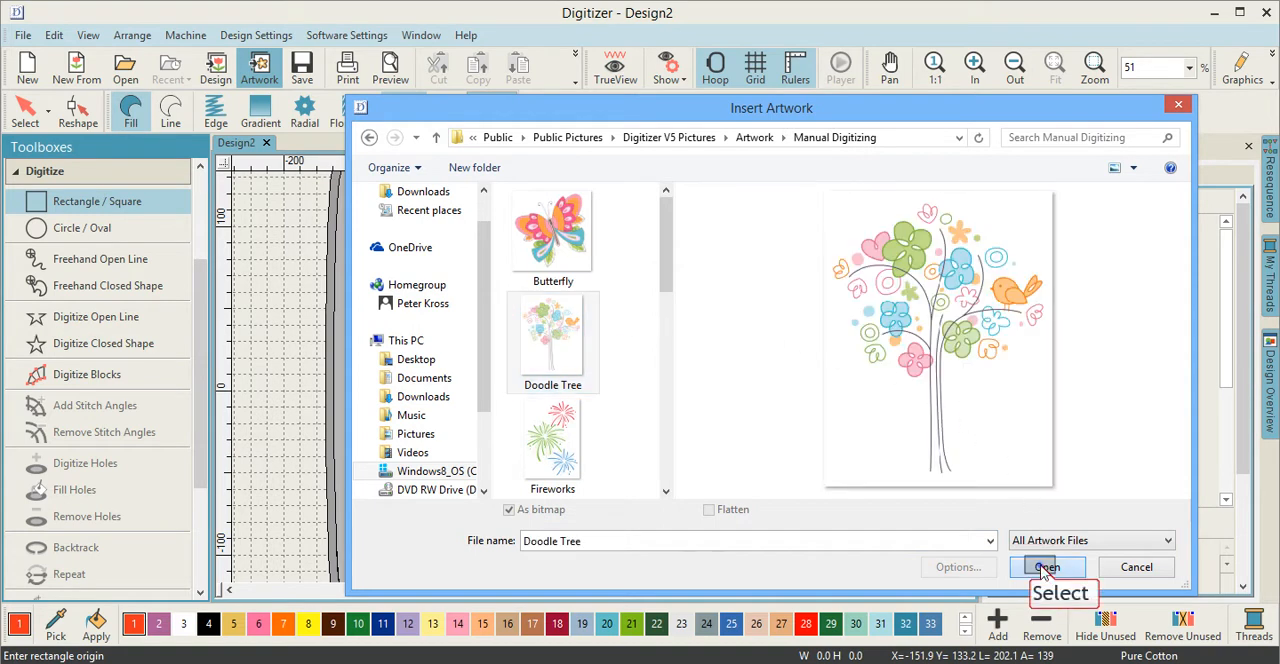
click(1046, 567)
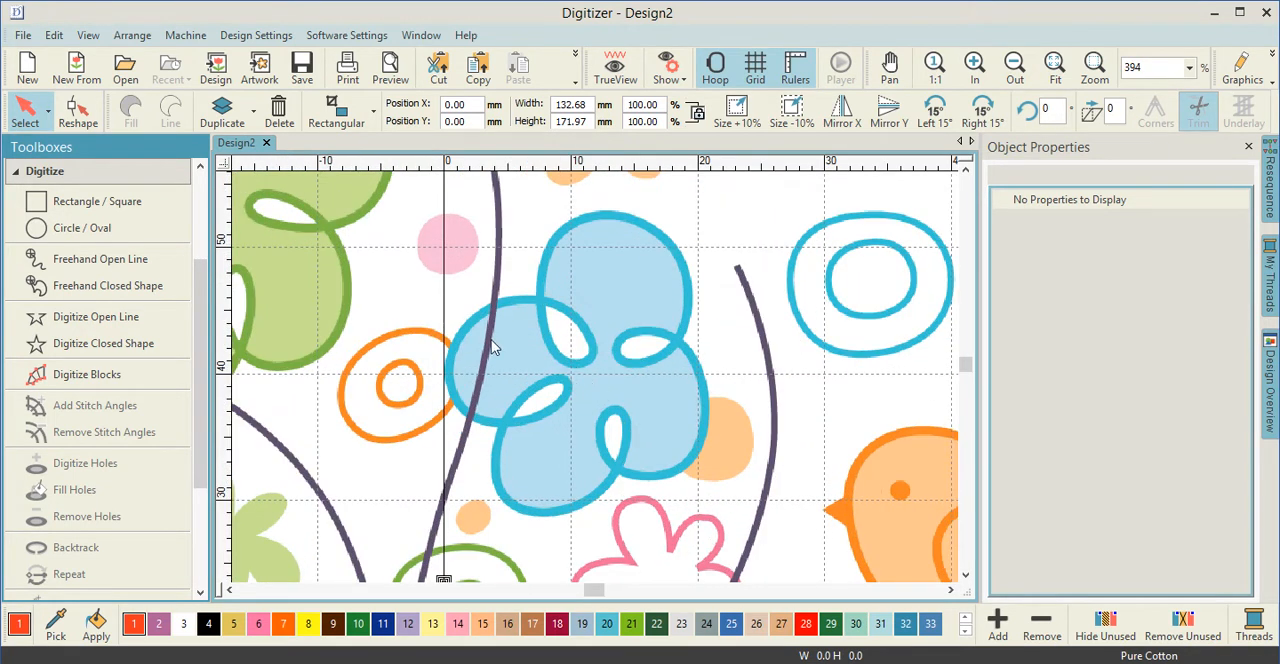
mouse_move(103, 343)
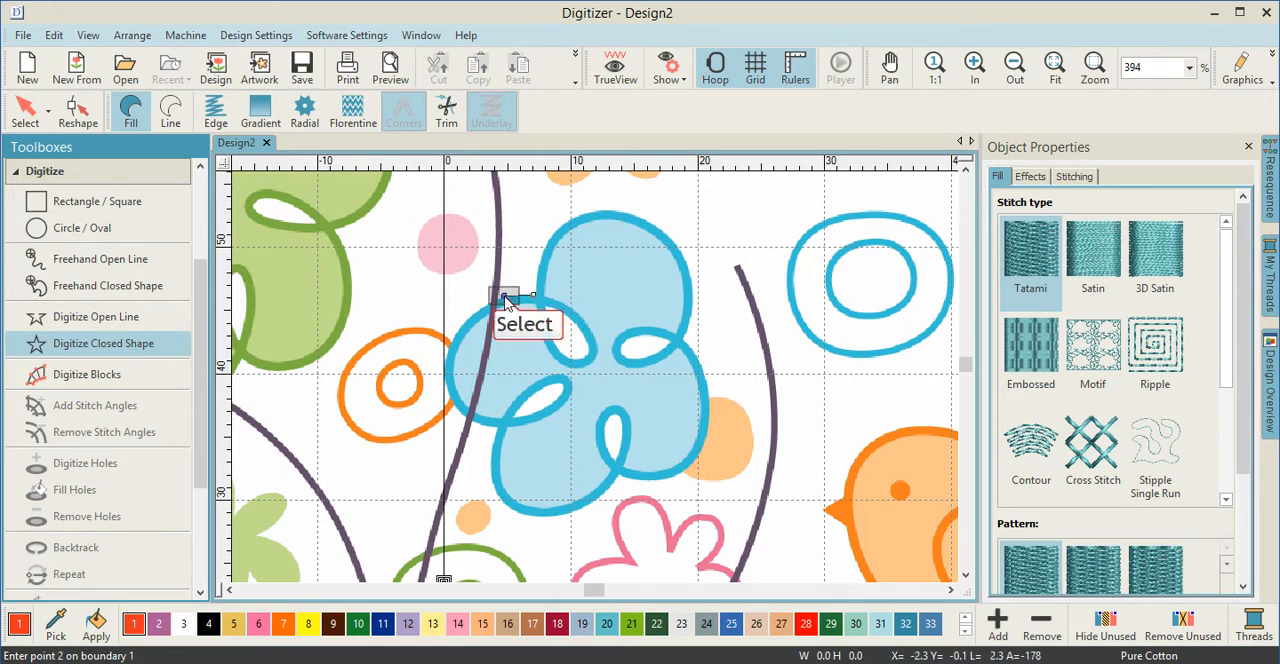
Trace outline points around the blue flower's left and top petals for the tatami fill.
click(445, 398)
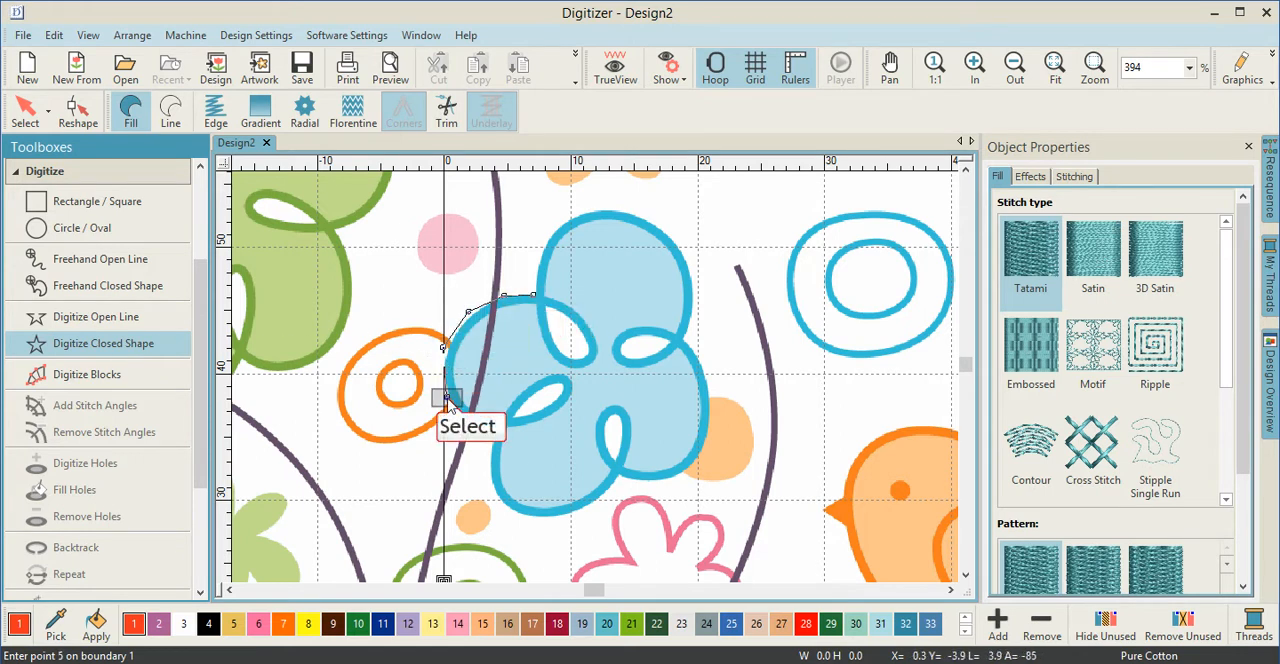
click(478, 442)
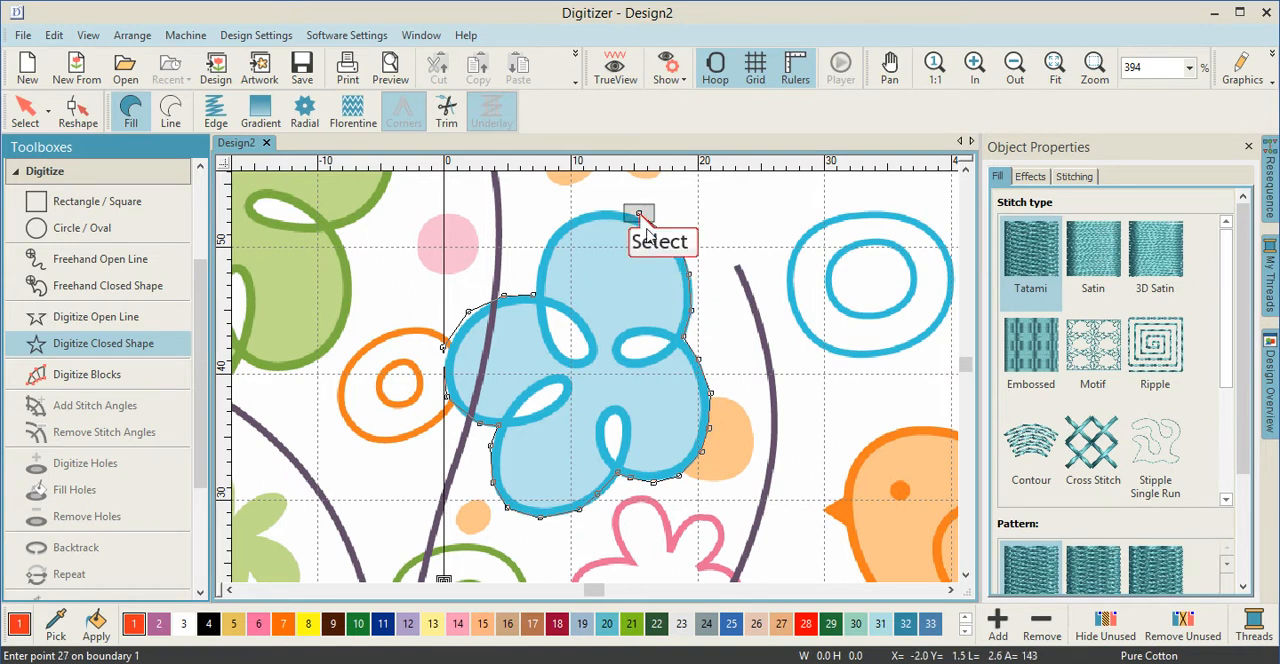
click(640, 213)
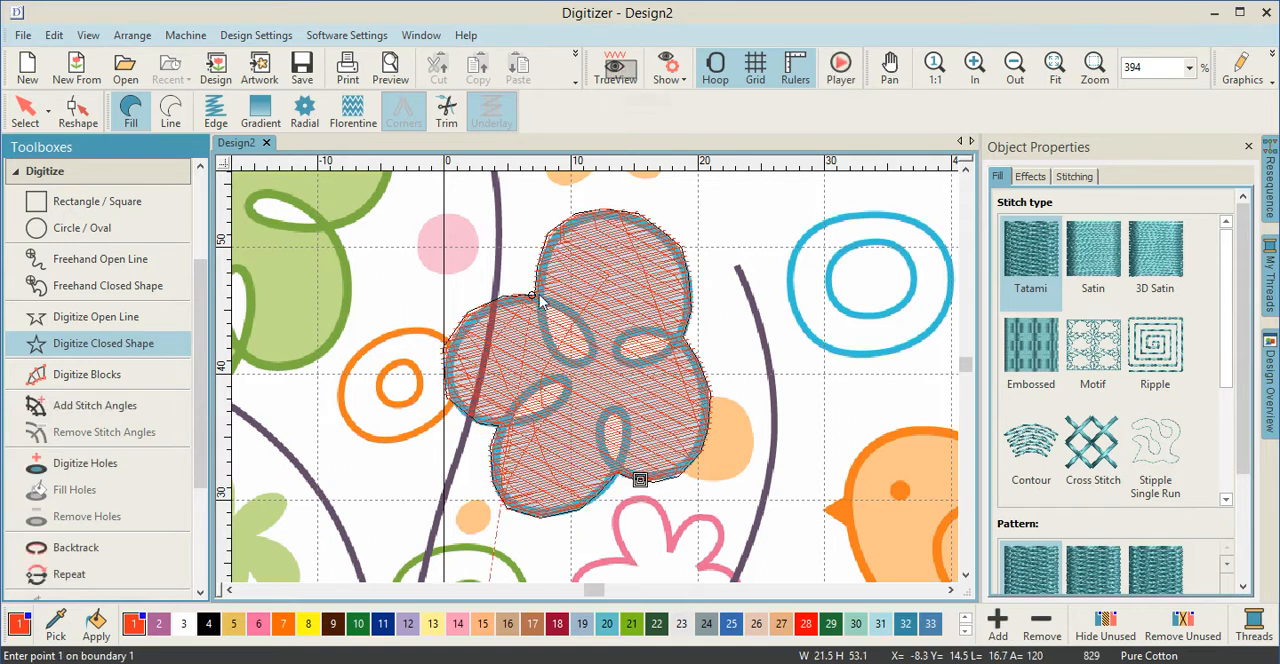
click(615, 67)
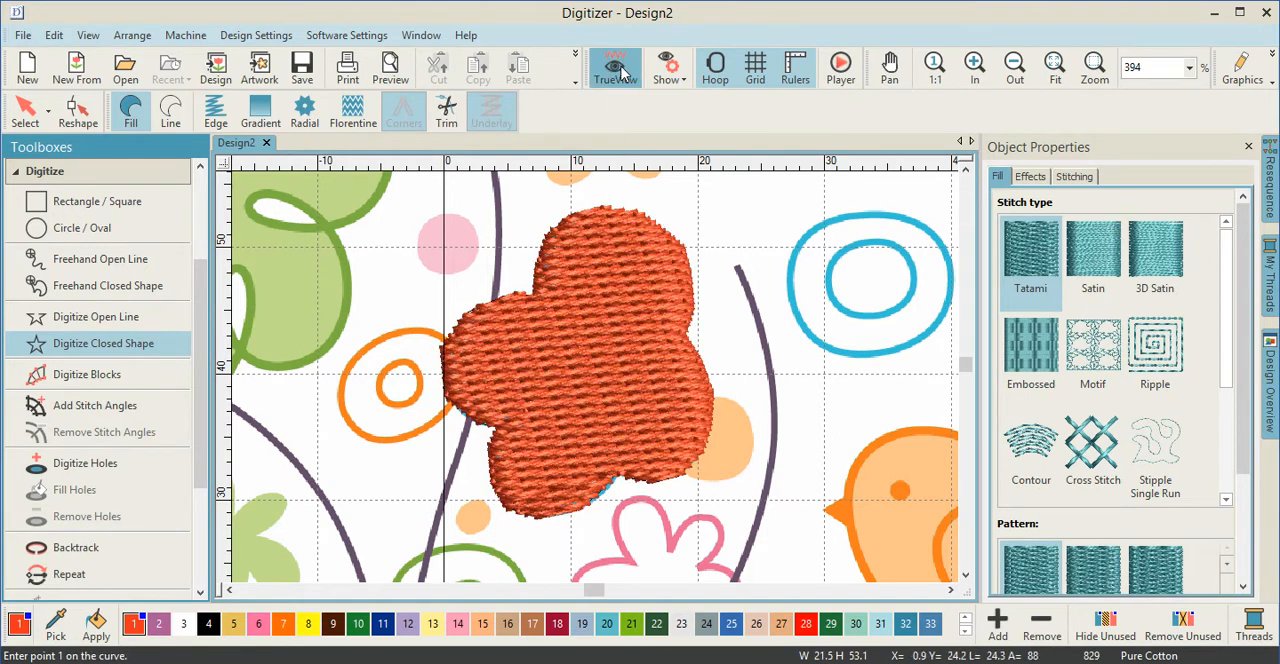
mouse_move(615, 67)
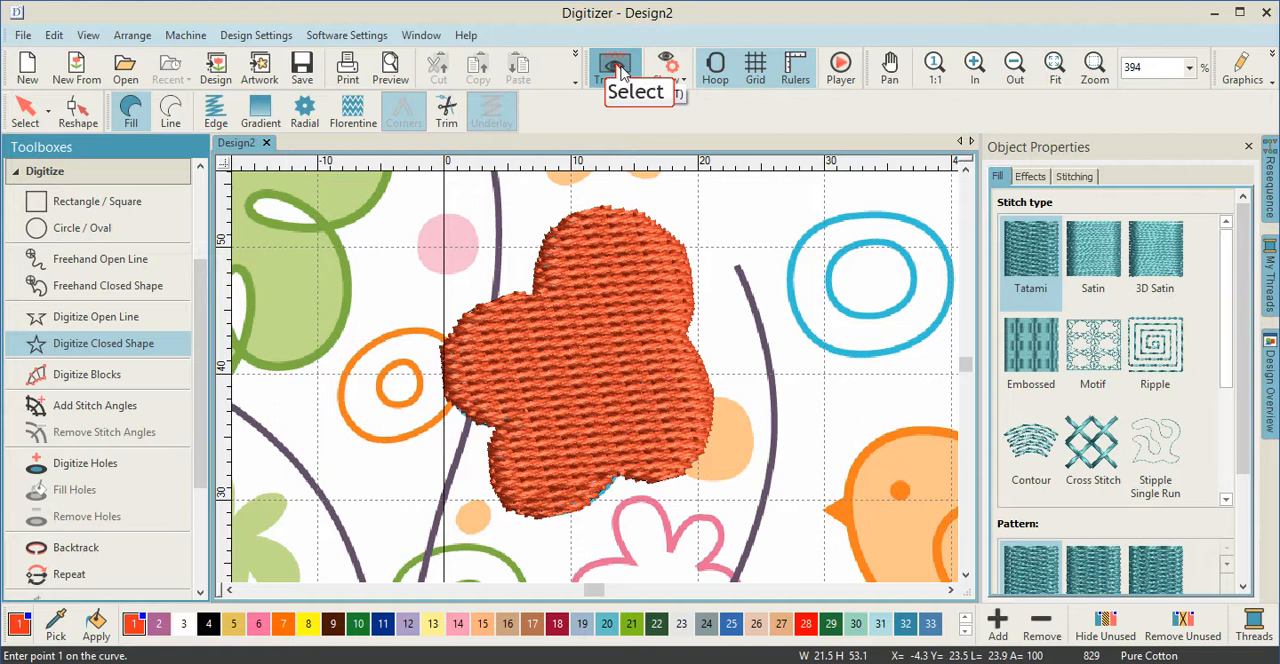
mouse_move(615, 67)
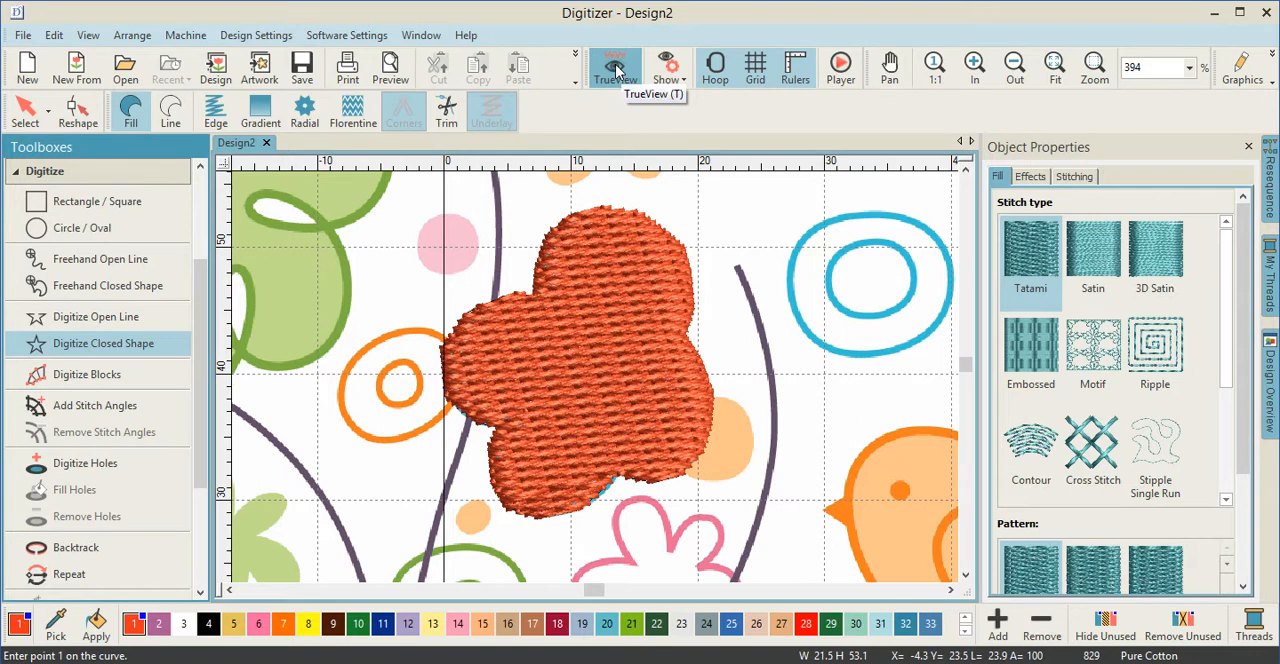
click(614, 66)
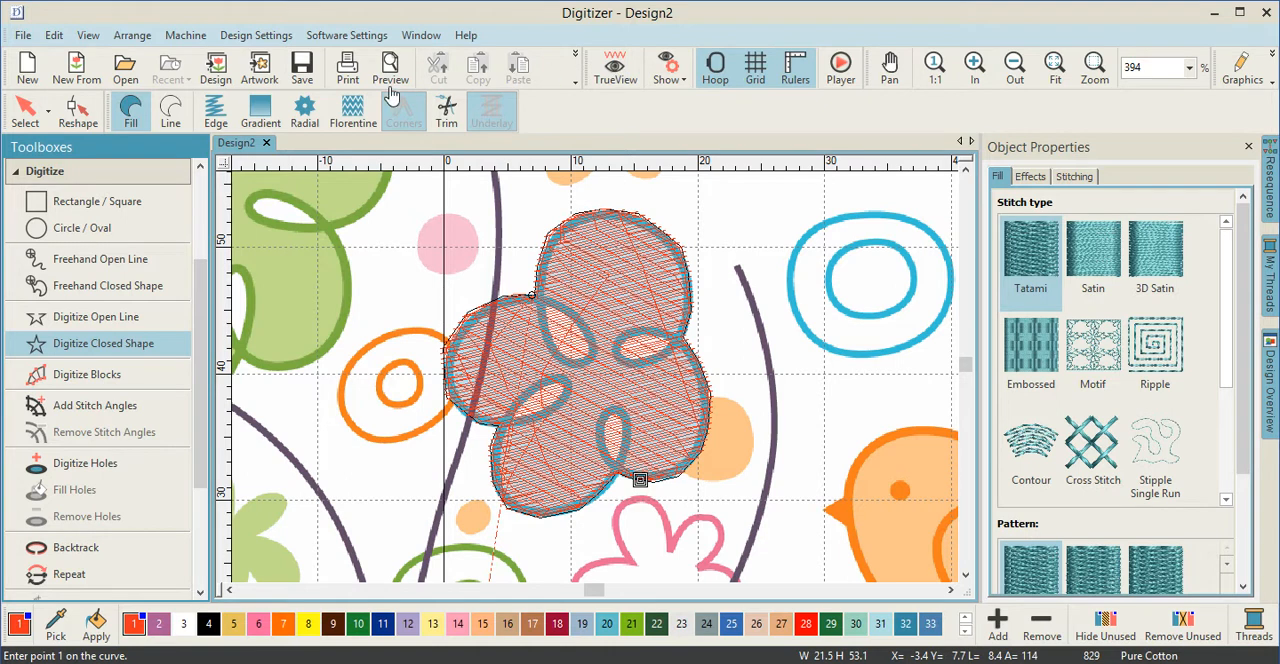
mouse_move(85, 463)
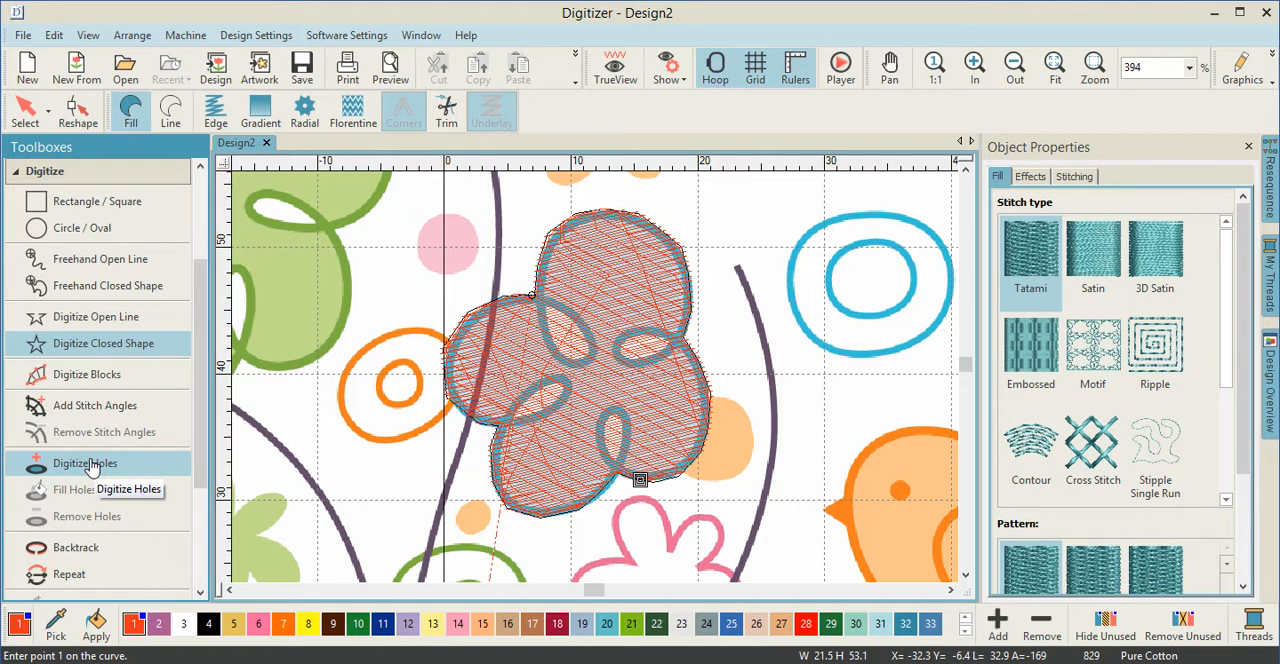
mouse_move(85, 463)
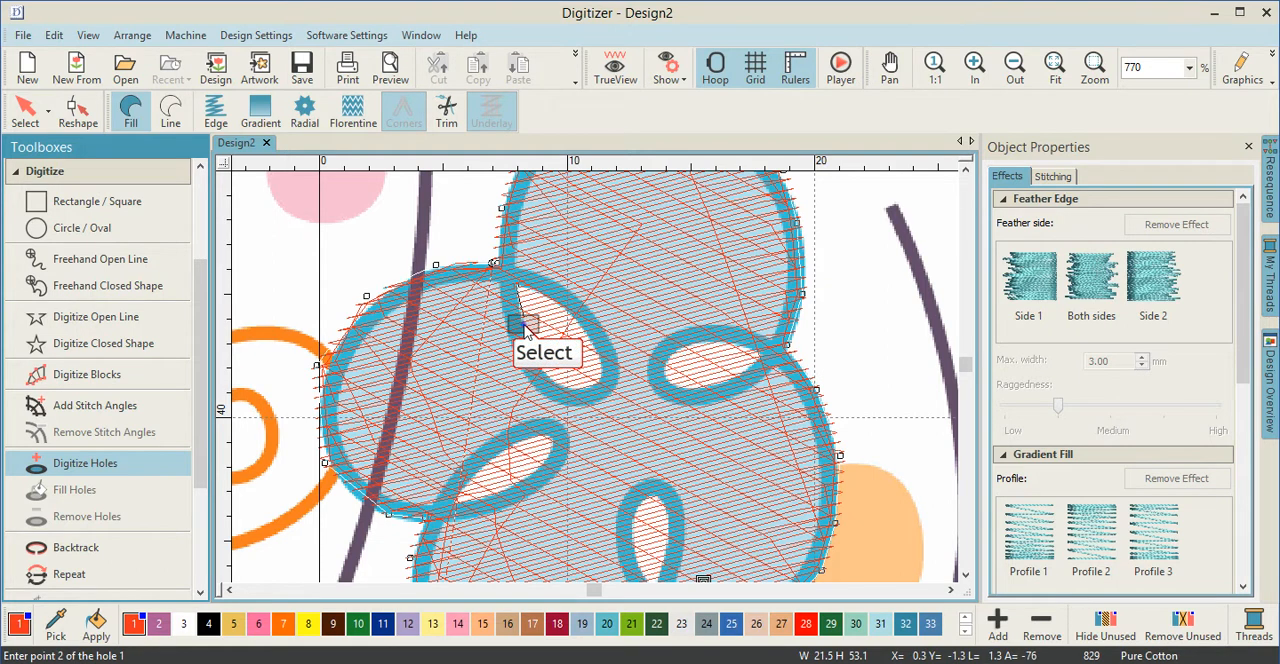
Trace holes inside the upper-left, lower-left and right petal loops.
click(547, 378)
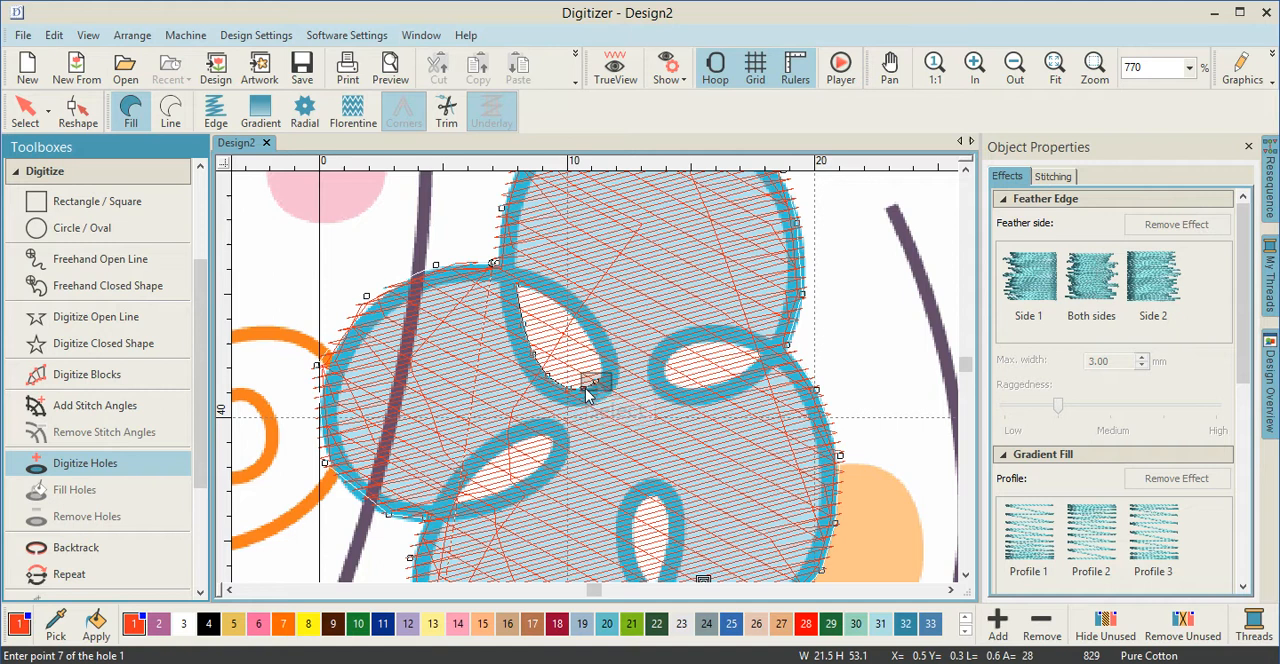
click(592, 382)
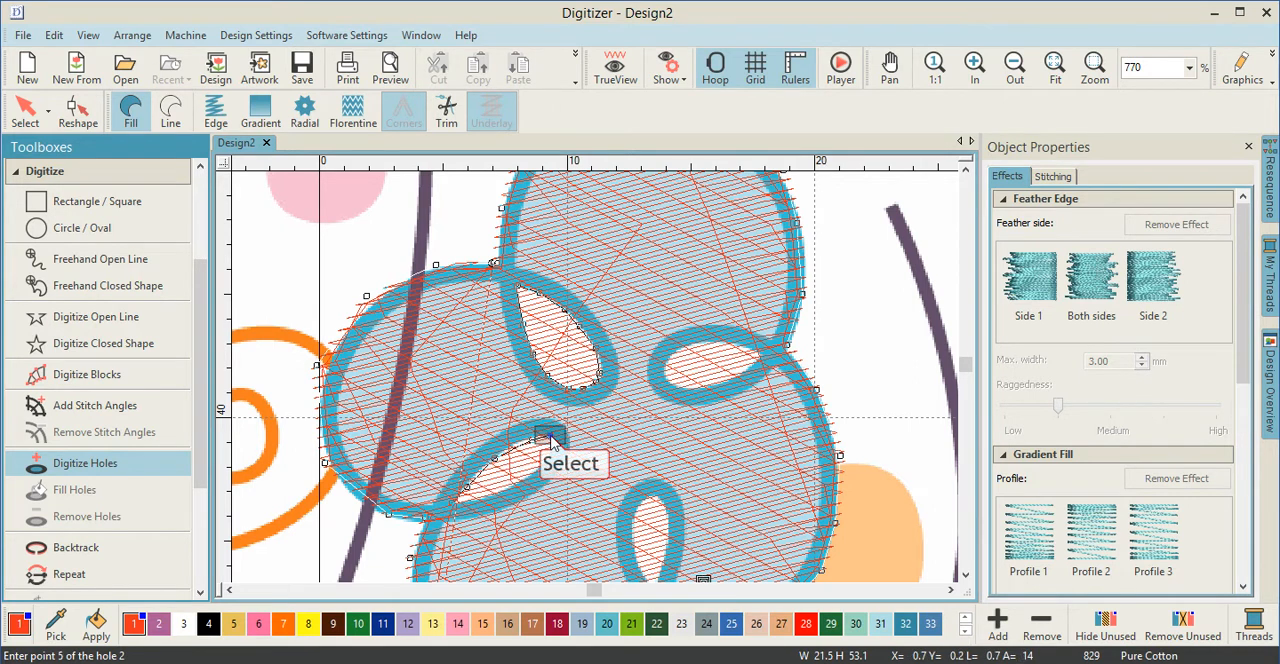
click(550, 450)
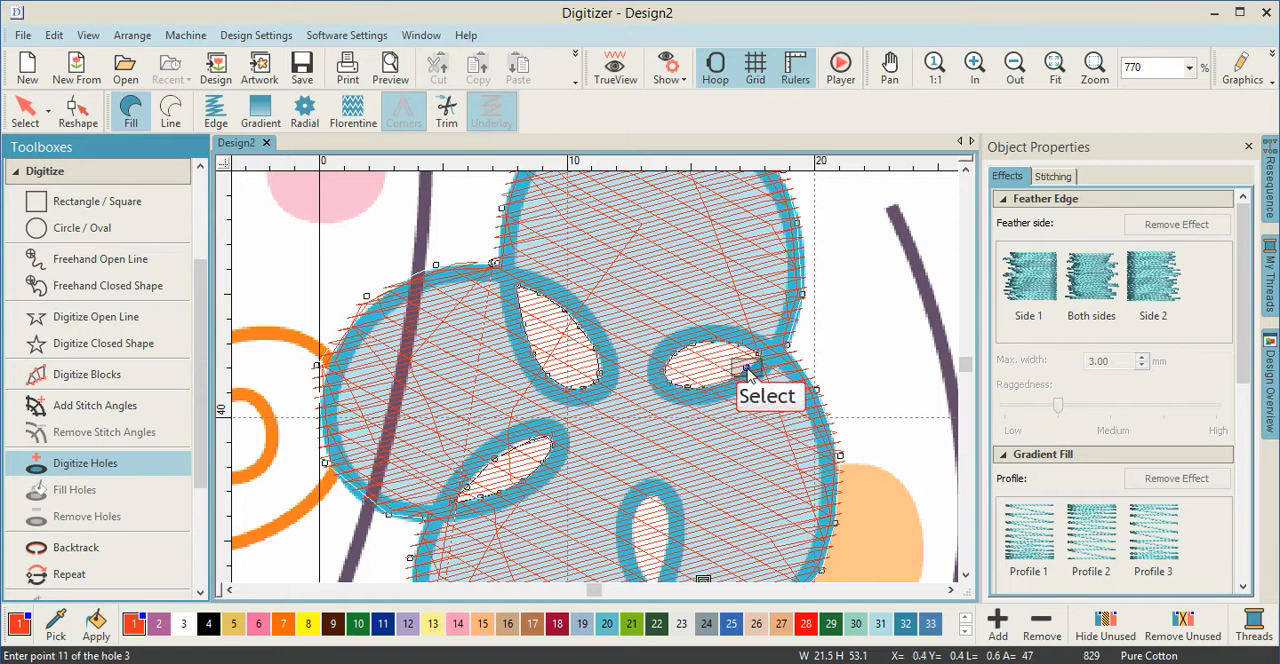
double_click(745, 360)
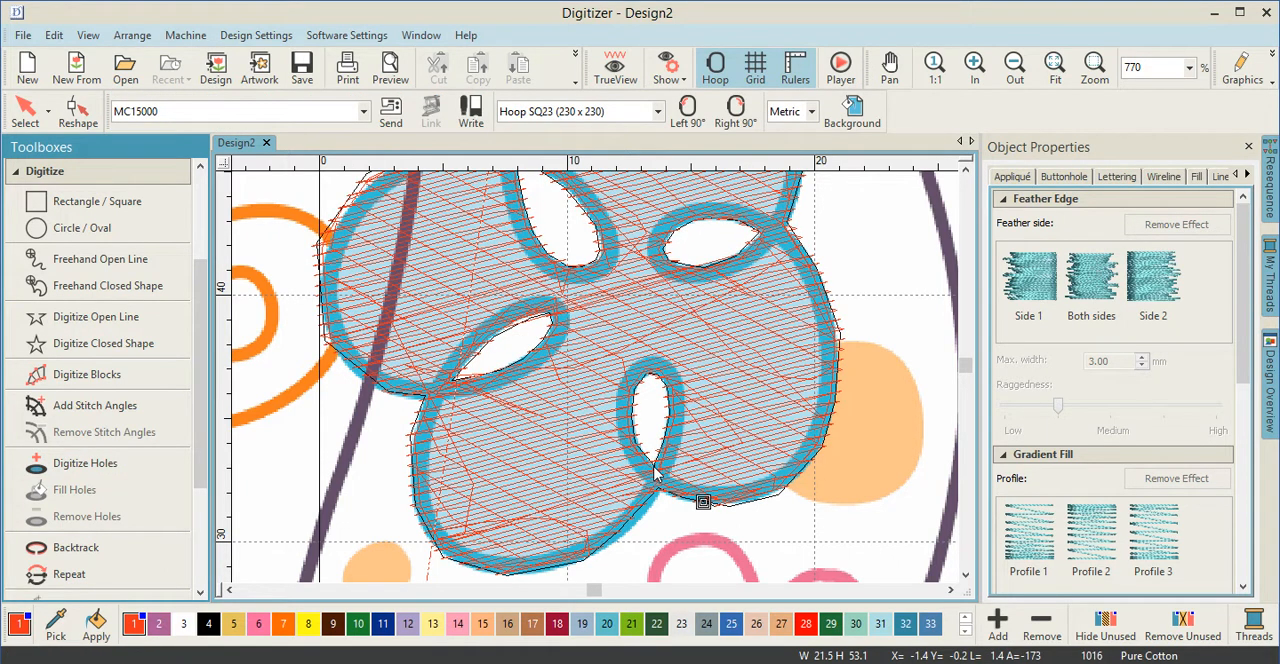
mouse_move(605, 450)
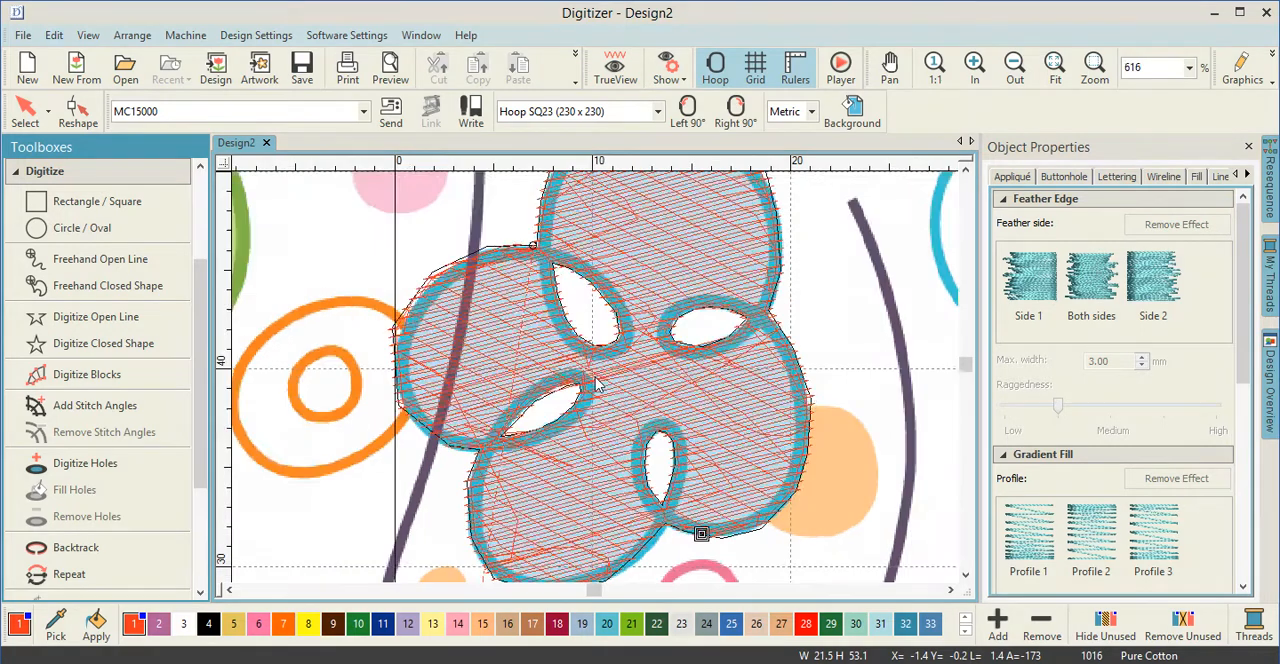
Switch to TrueView to see the holed flower as realistic stitches.
click(615, 67)
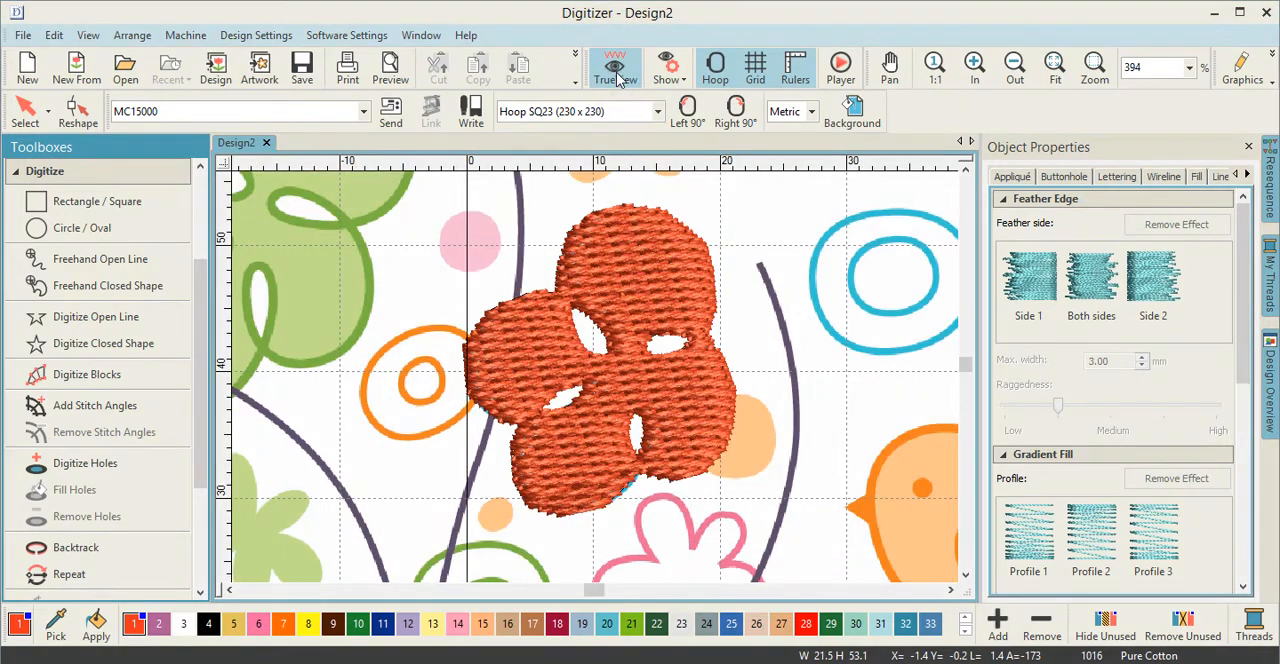